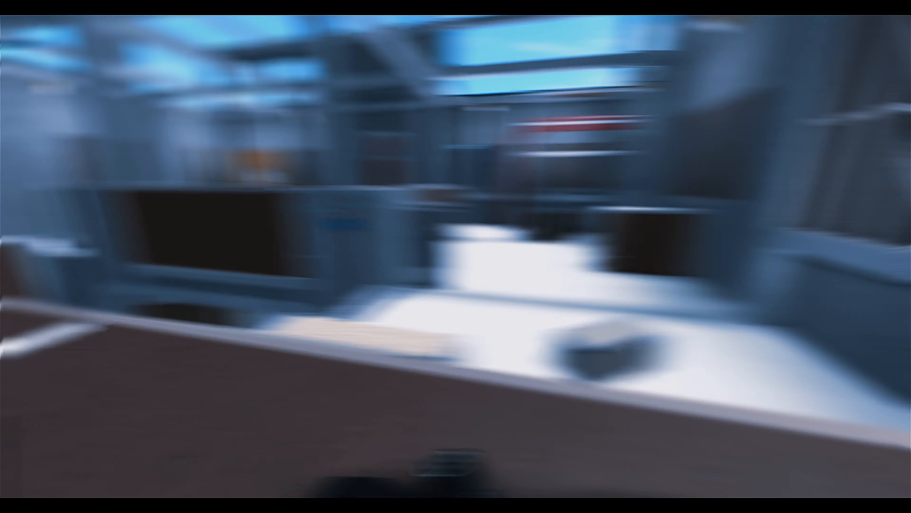
{"action": "mouse_move", "coordinate": [456, 256]}
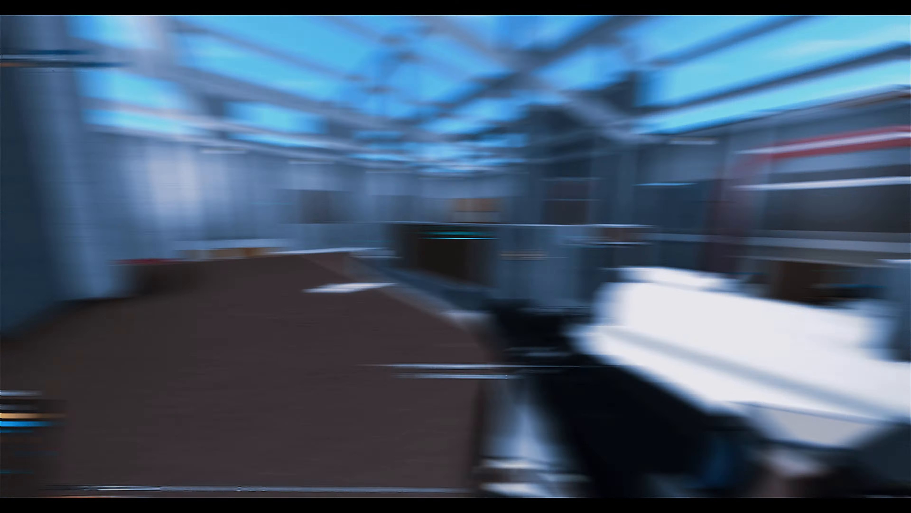